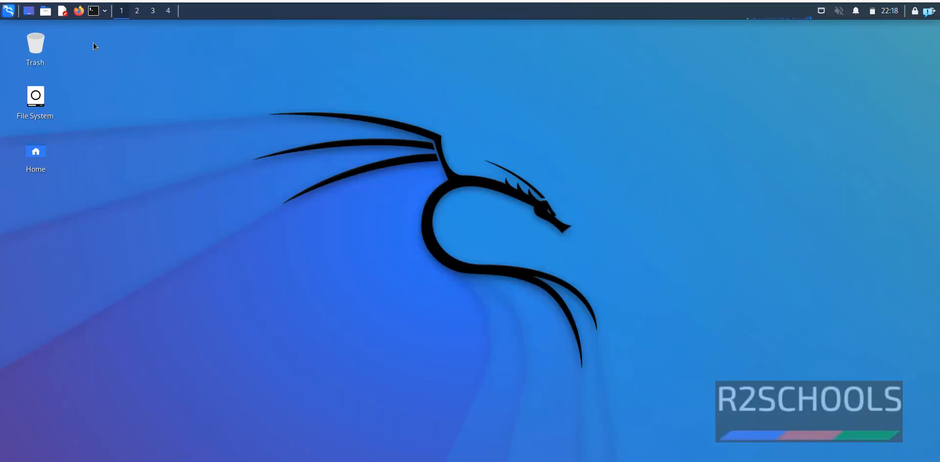
Open a terminal and run 'sudo apt update', entering the sudo password.
click(93, 11)
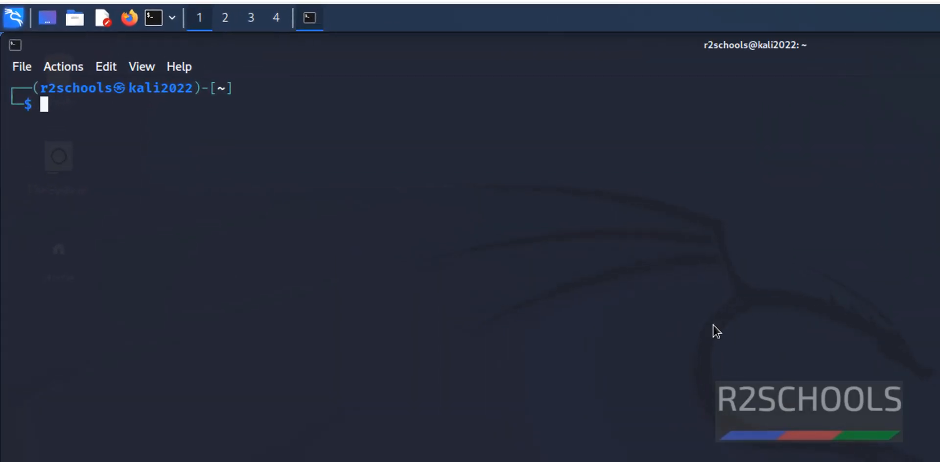
text(sudo systemctl status apache2)
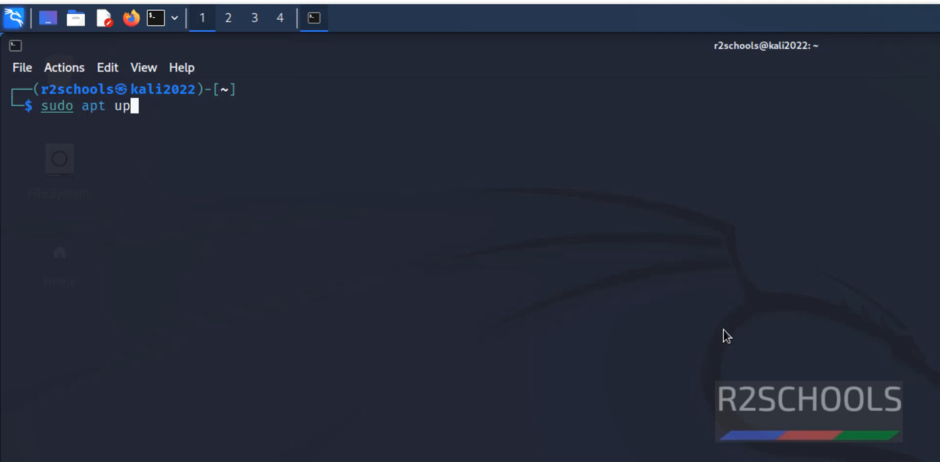
key(Return)
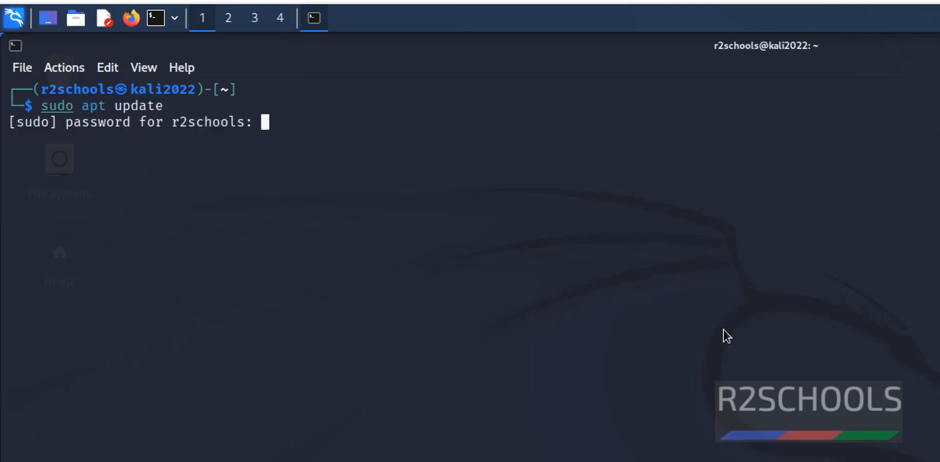
key(Return)
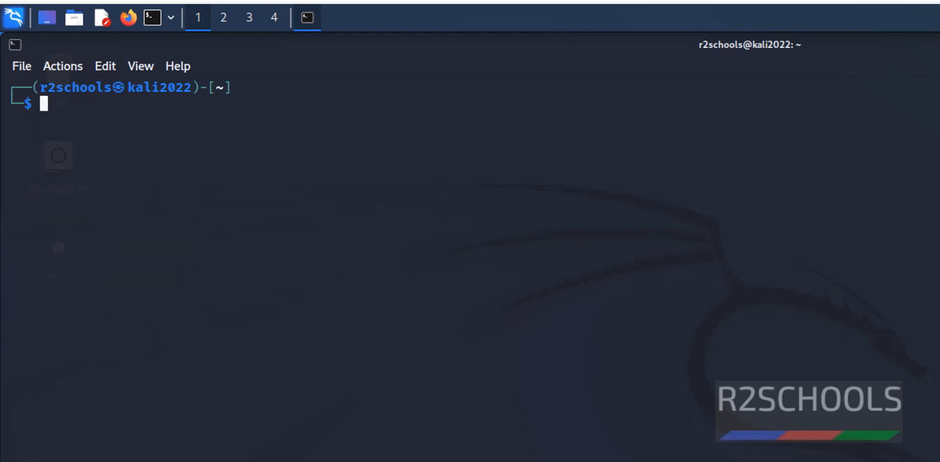
Run 'sudo apt-get install apache2' and answer y to proceed.
text(sudo apt update)
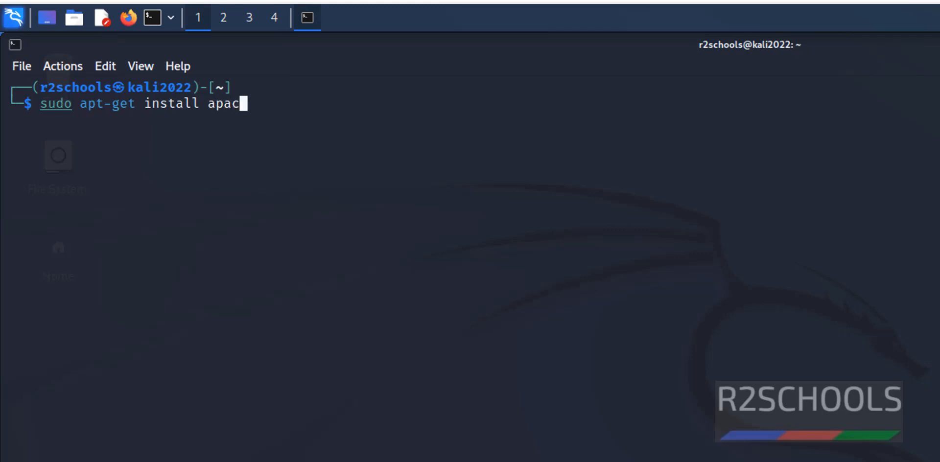
key(Return)
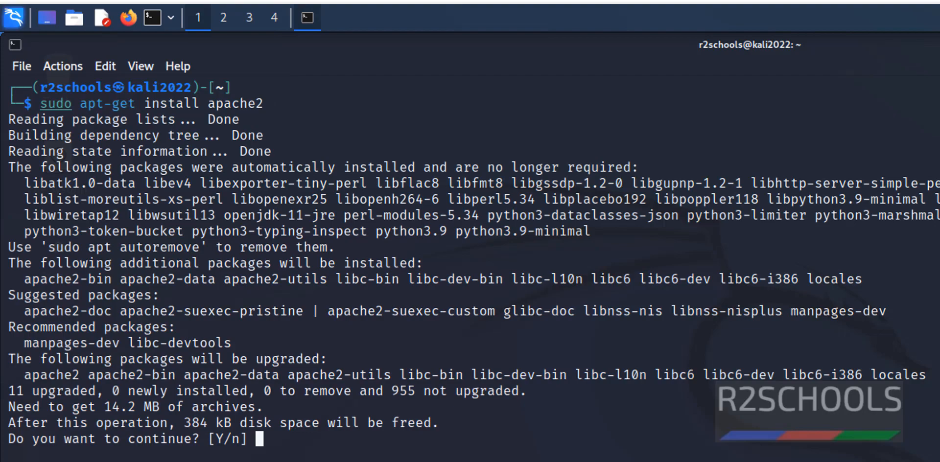
text(y)
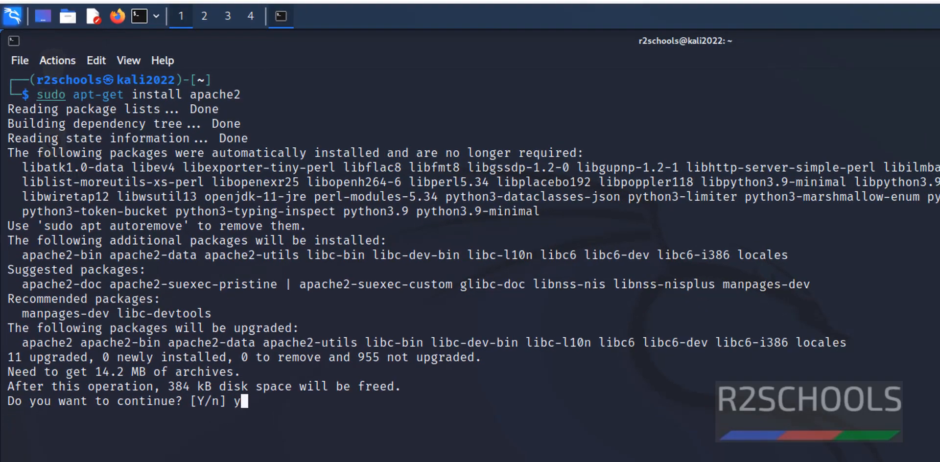
key(Return)
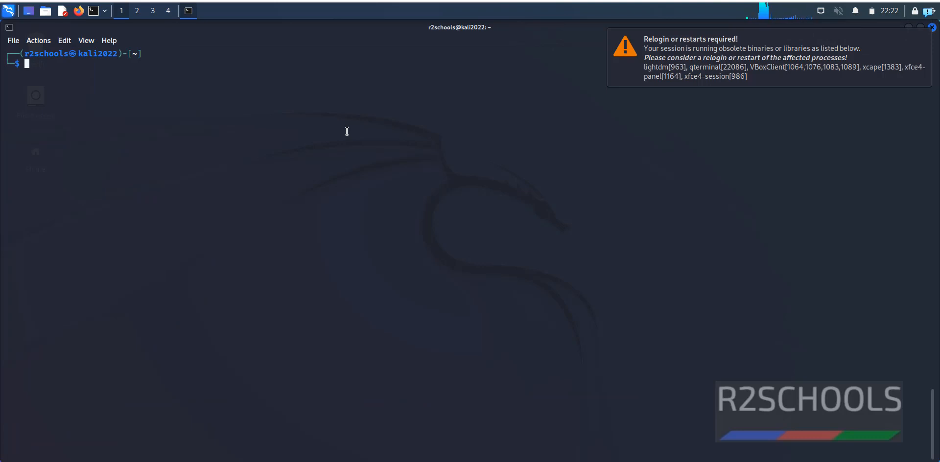
Check the apache2 service status and start it with systemctl.
text(sudo apt-get install apache2)
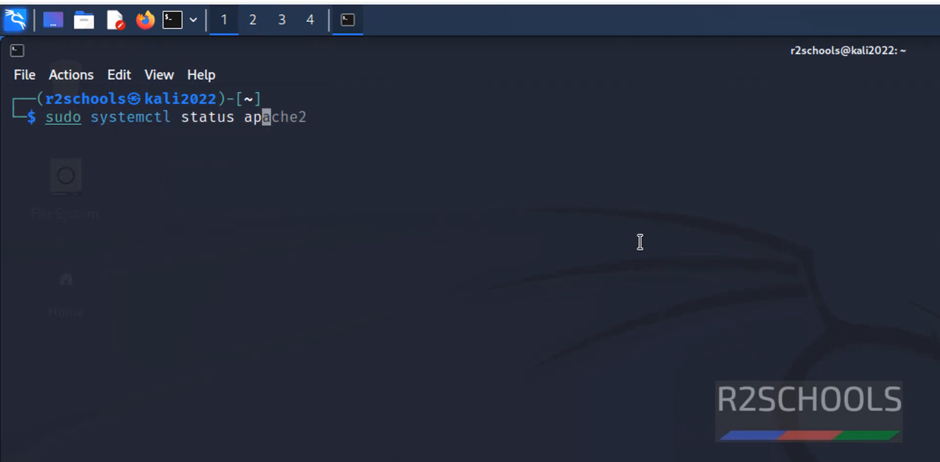
key(End)
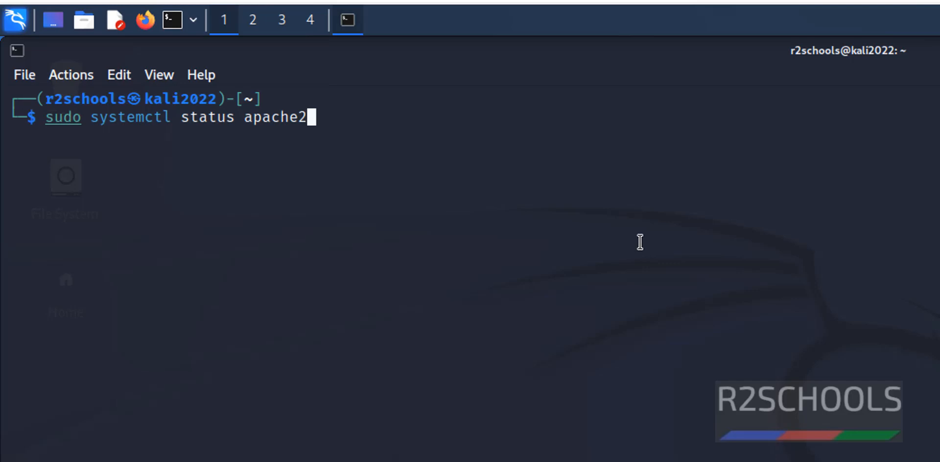
key(Return)
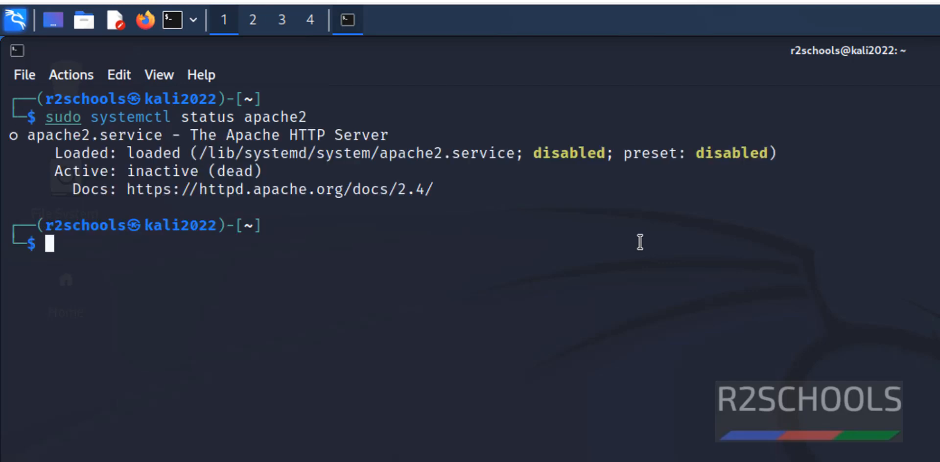
key(Up)
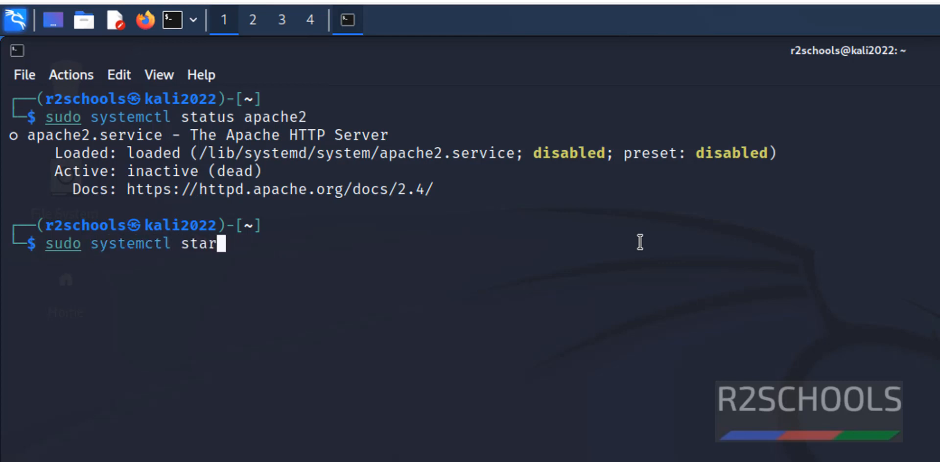
text(t apache)
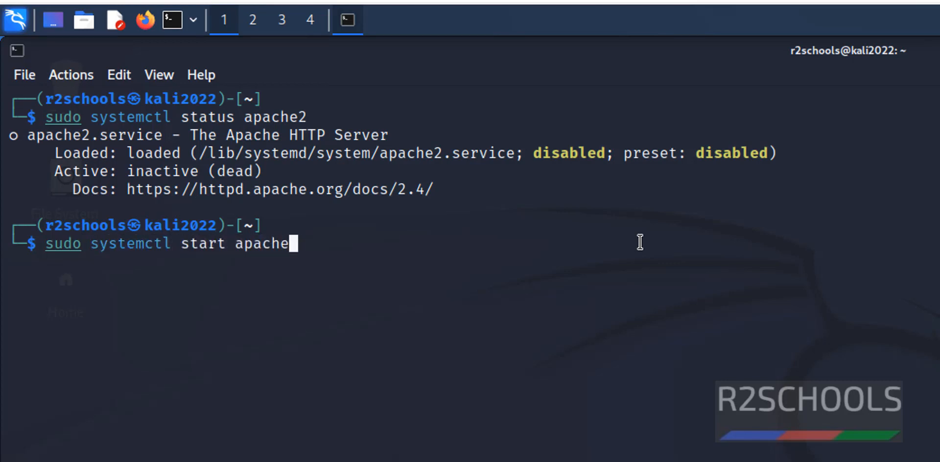
key(Return)
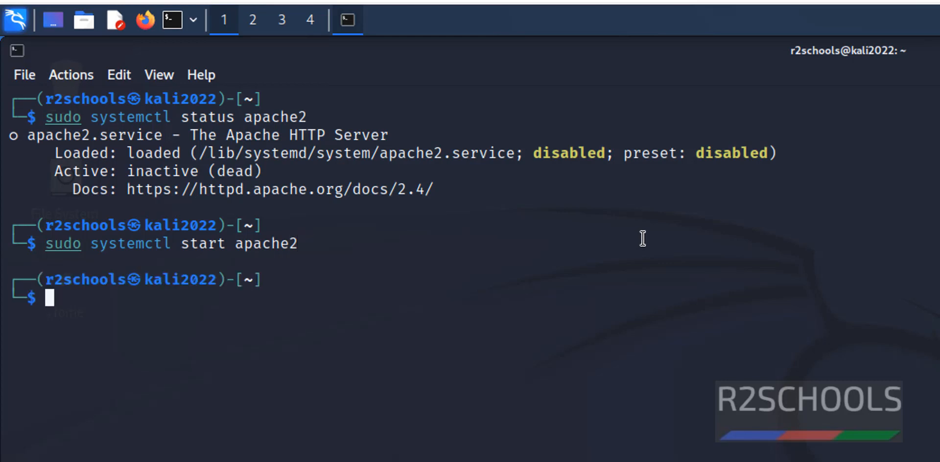
Confirm apache2 is active (running) and list the machine's IP address 192.168.1.5.
key(Up)
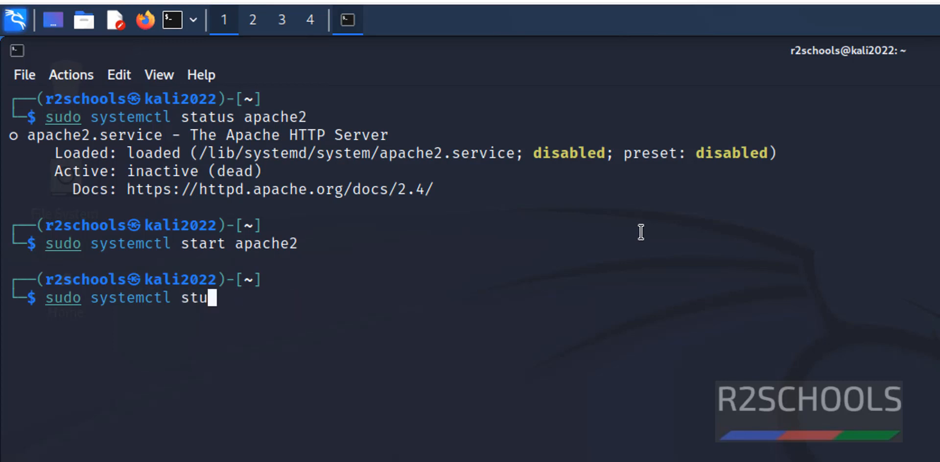
text(tatus apache2)
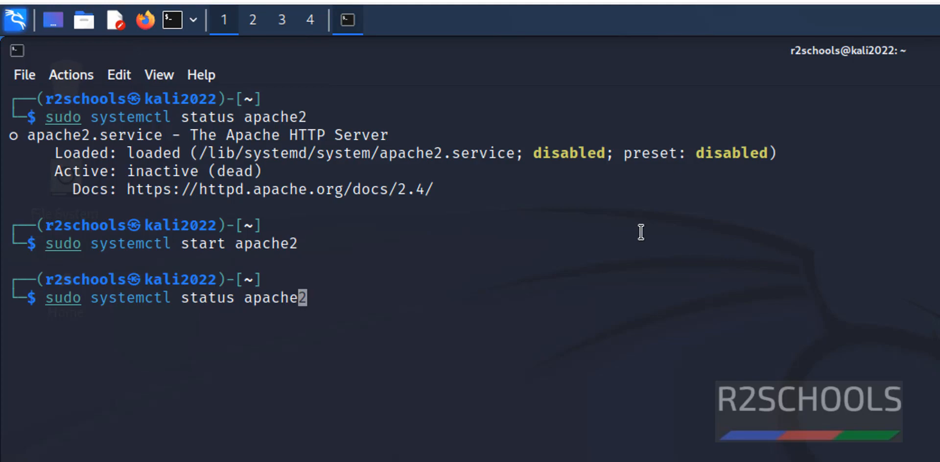
key(Return)
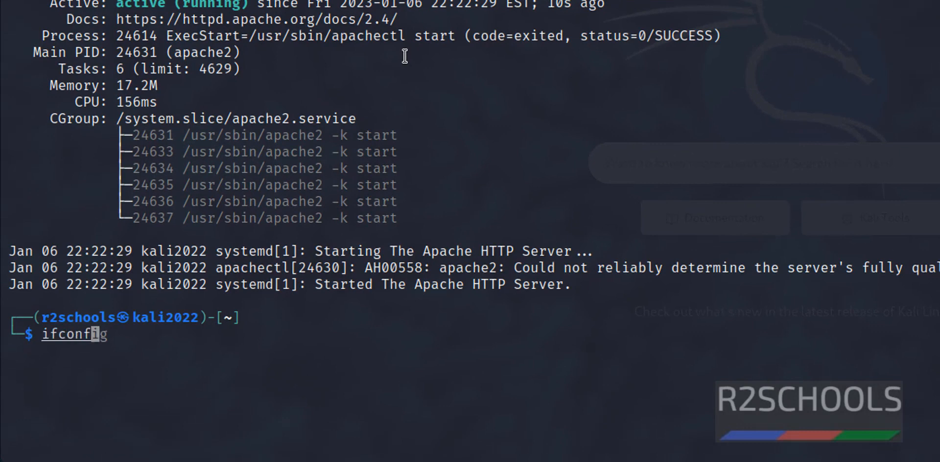
key(Return)
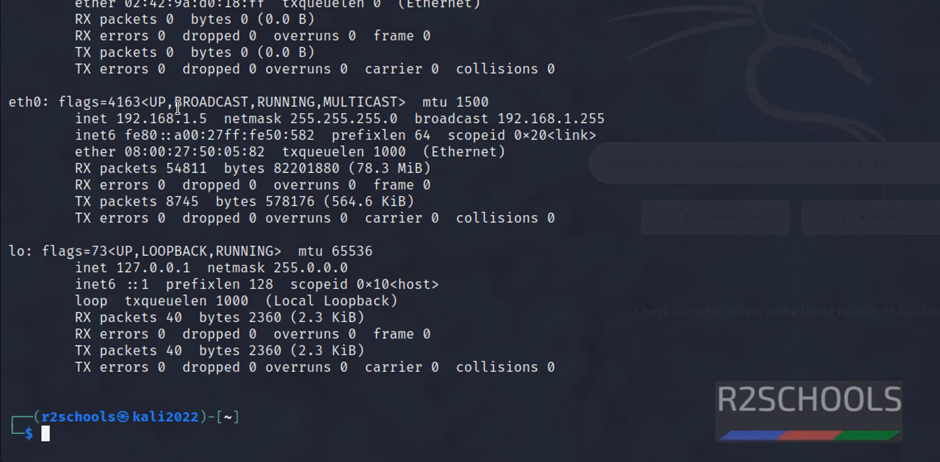
right_click(180, 118)
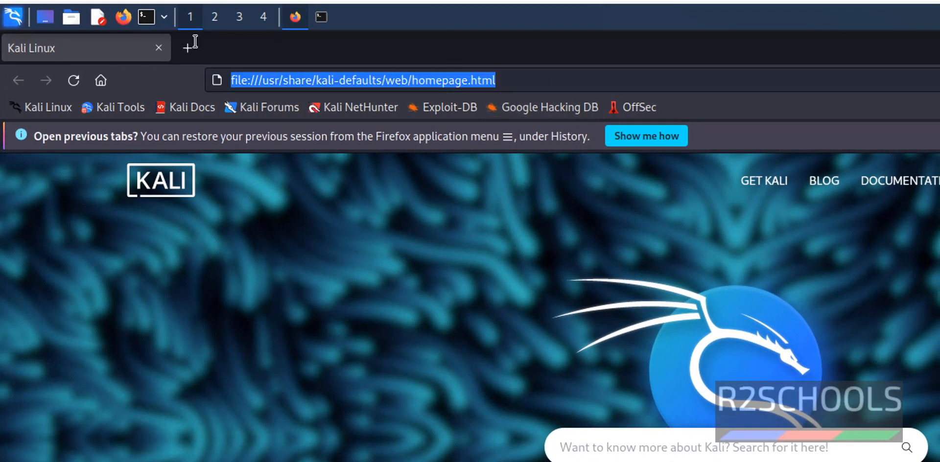
Enter 192.168.1.5 in Firefox to load the Apache2 Debian Default Page.
text(192.168.1.5)
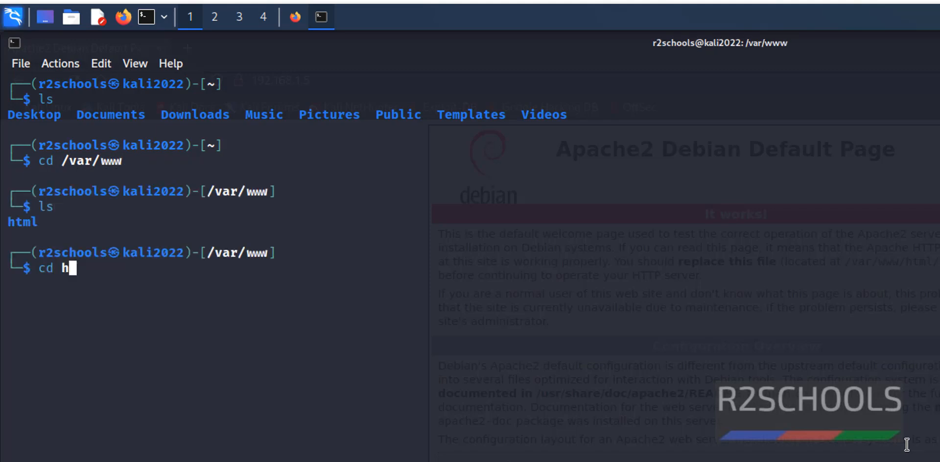
Move into /var/www/html and try creating hellowowld.html with touch.
key(Return)
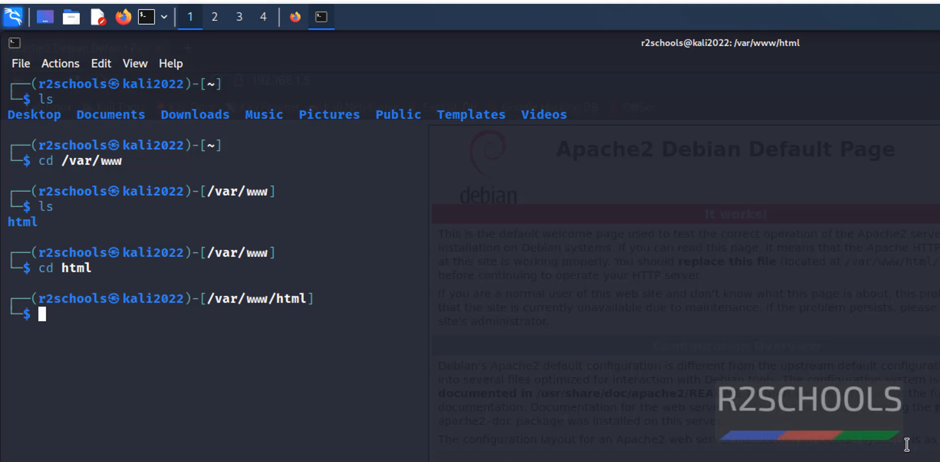
text(touch hel)
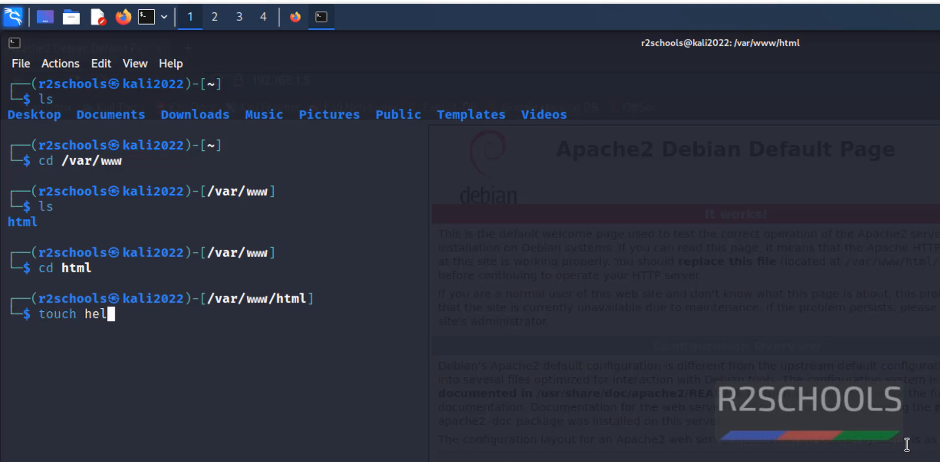
text(lowowlt)
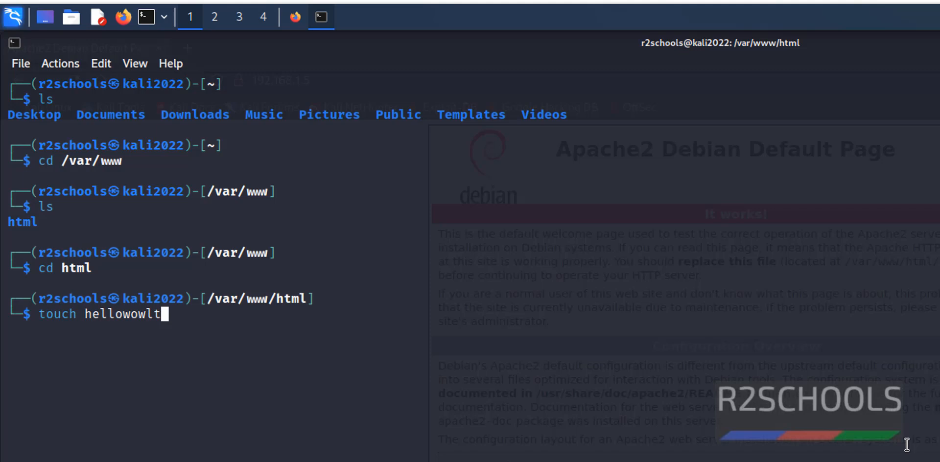
text(d.html)
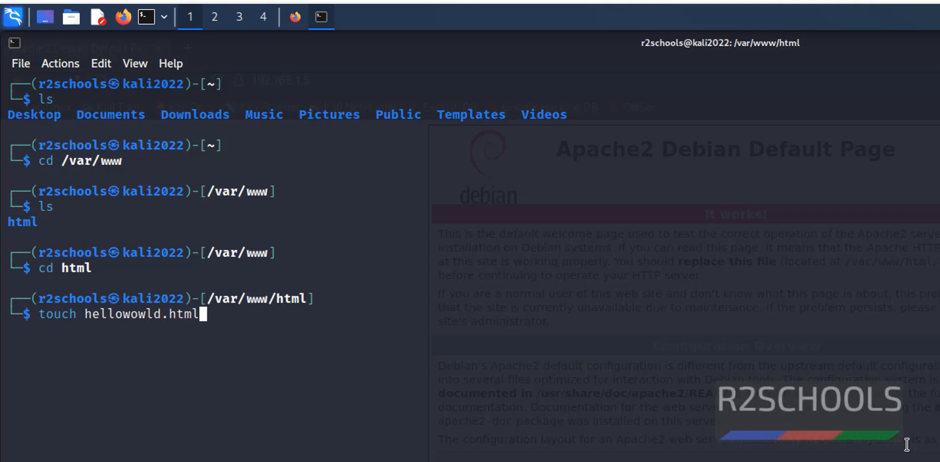
key(Return)
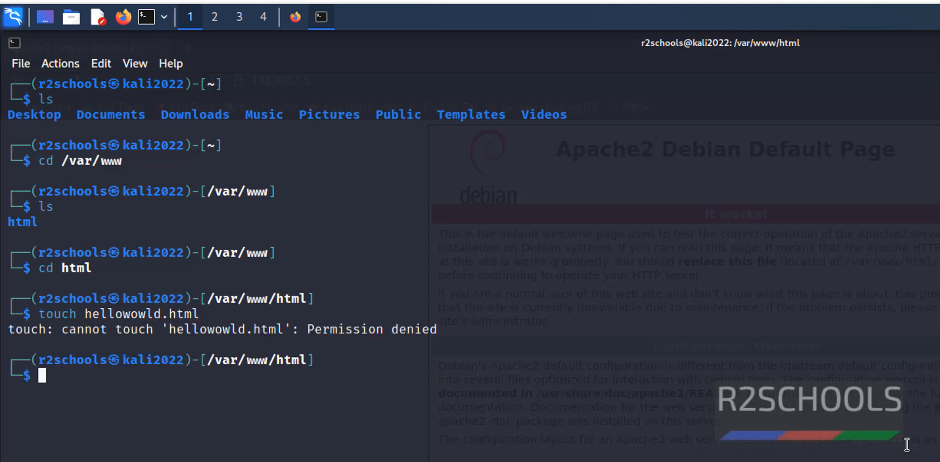
Create hellowowld.html with sudo and open it in vi.
text(vi)
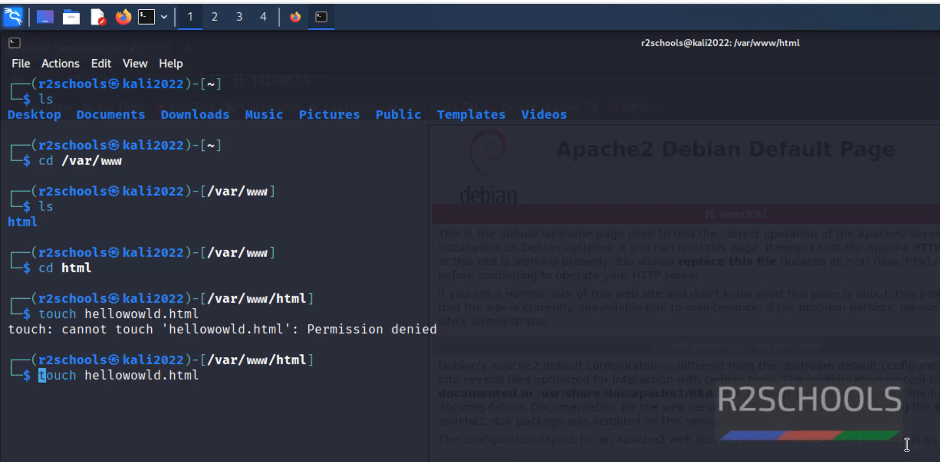
key(Return)
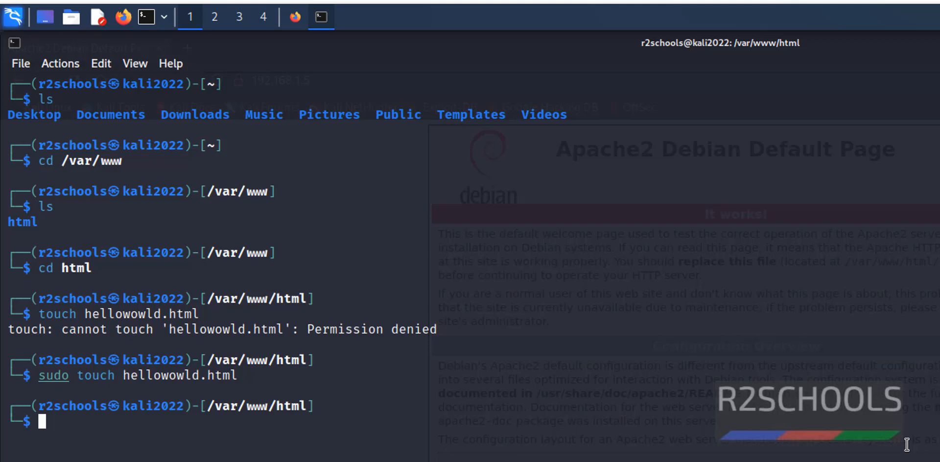
text(sudo vi)
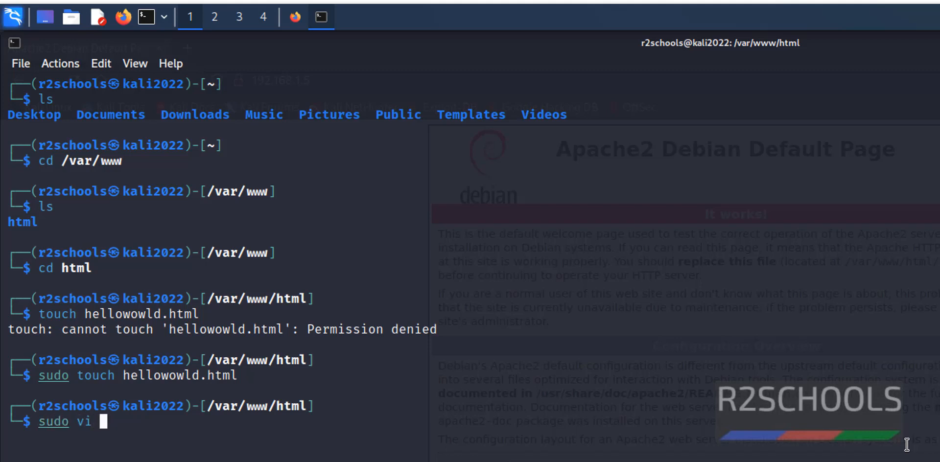
key(Return)
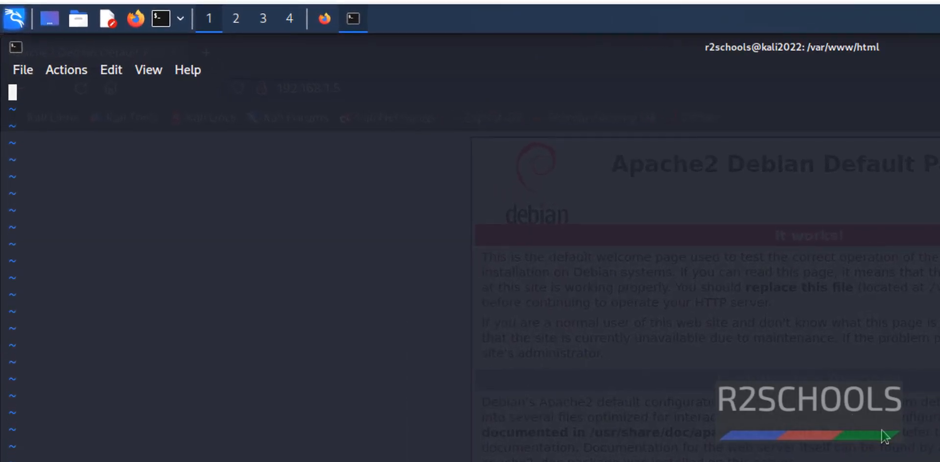
Write <h1>Welcome to r2schools</h1> in vi, save with :wq!, and cat the file.
text(<h1)
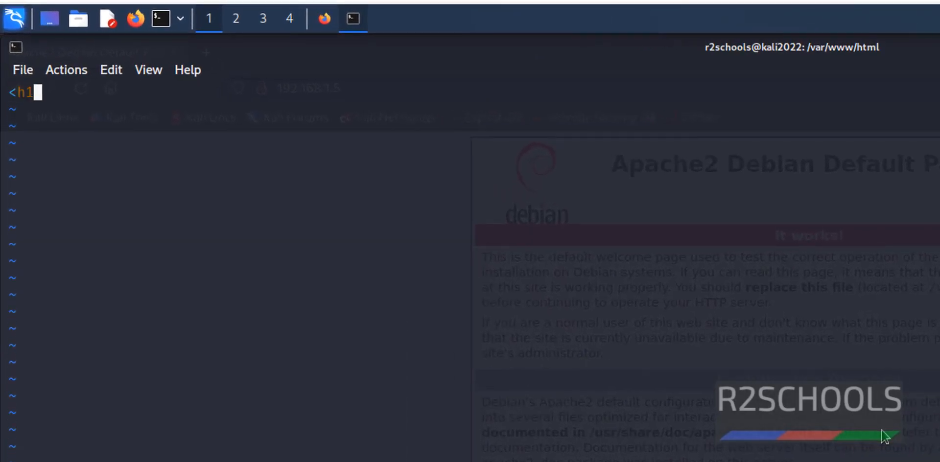
text(Wel co)
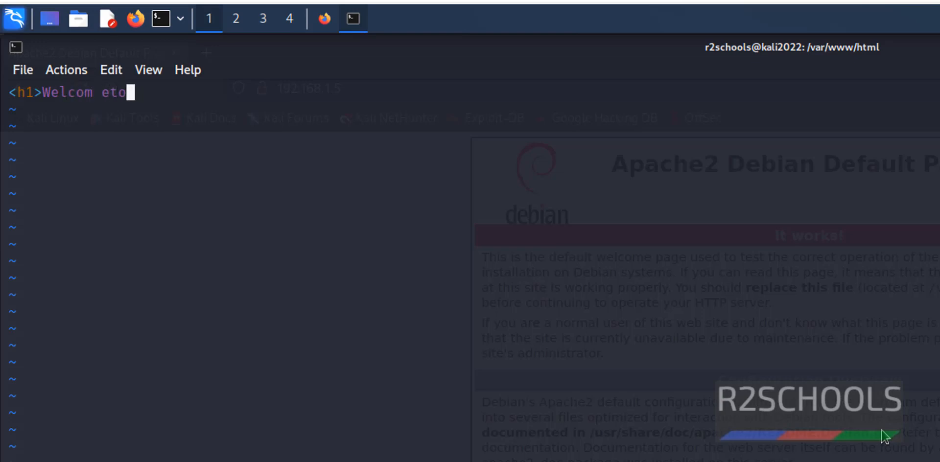
text(Welcome to)
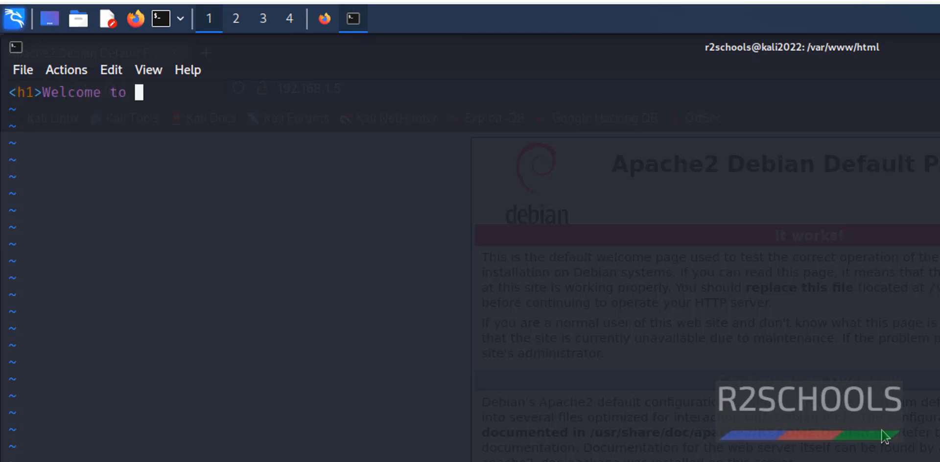
text(r2schools)
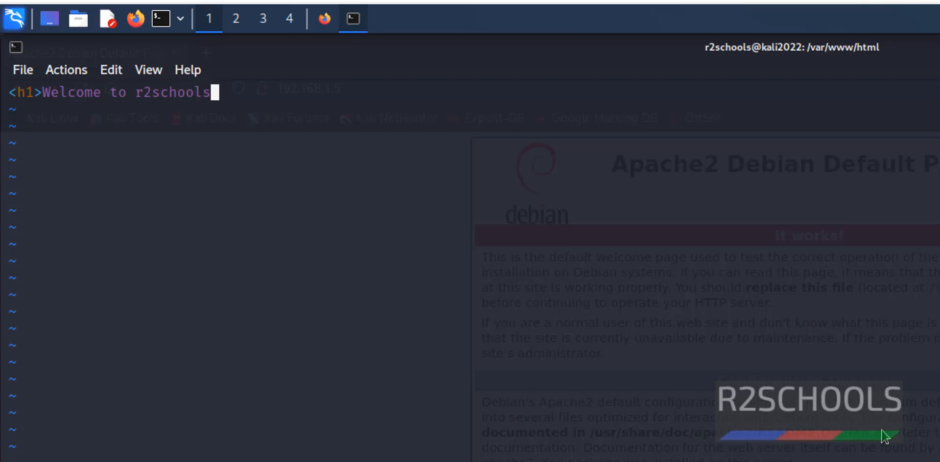
text(</)
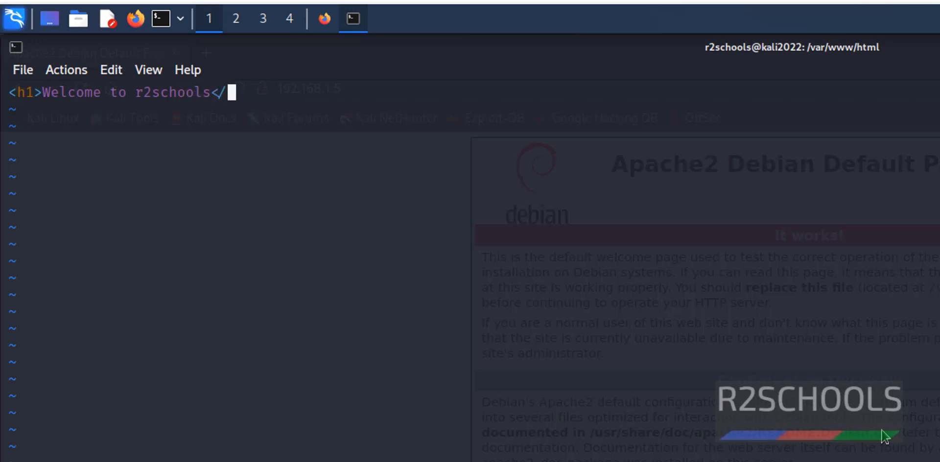
text(h1?)
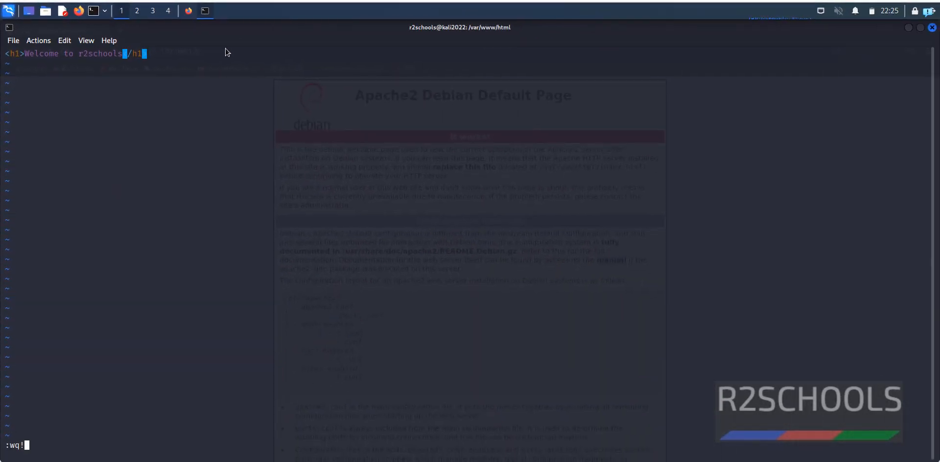
key(Return)
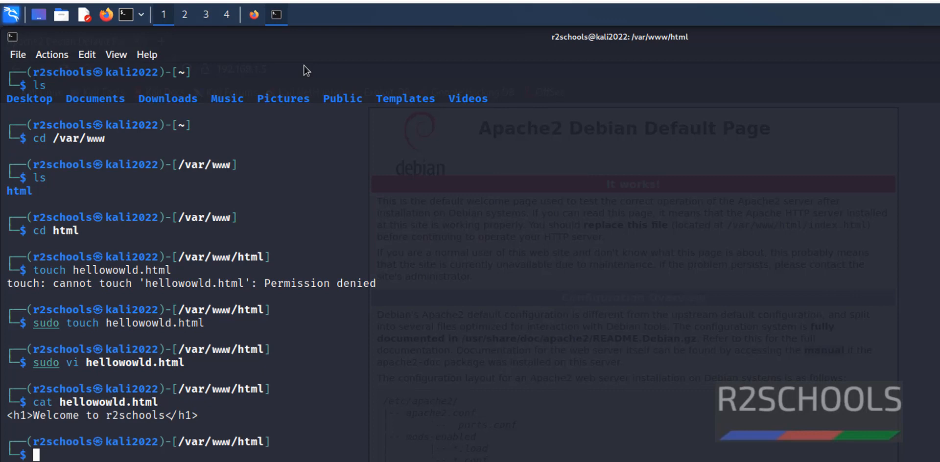
mouse_move(250, 48)
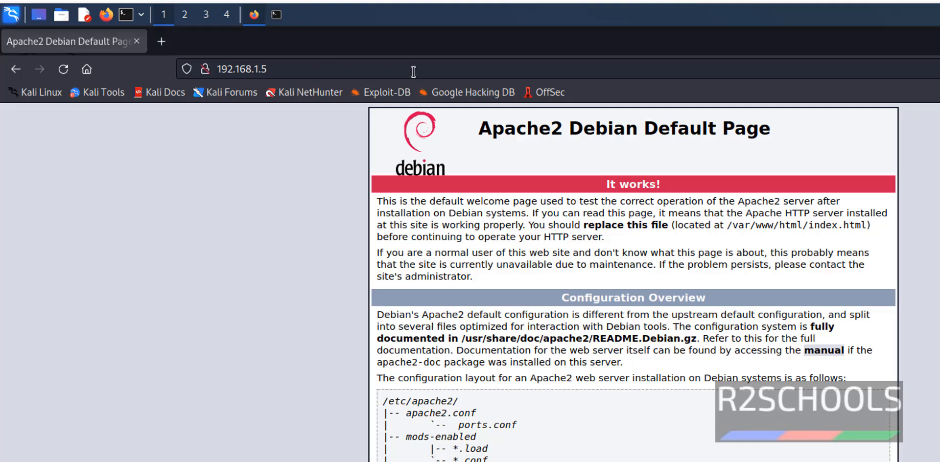
Load 192.168.1.5/hellowowld.html in Firefox, correcting the mistyped file name after the 404.
click(269, 69)
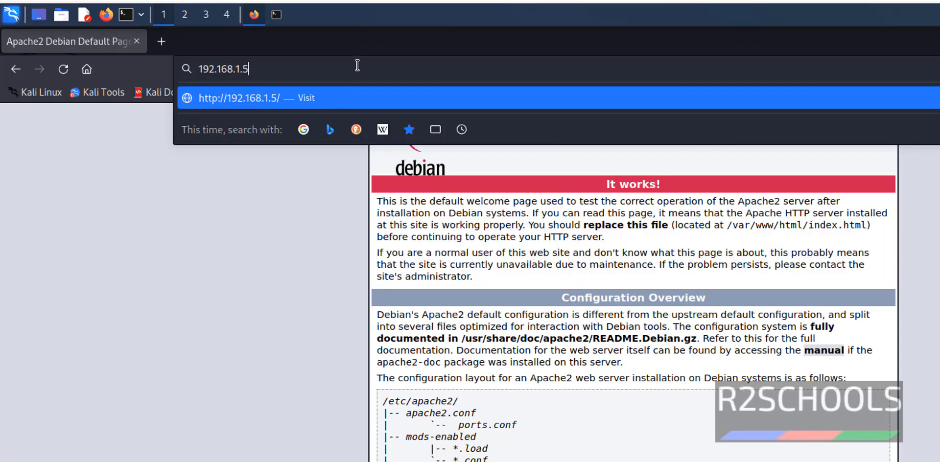
text(/hellow)
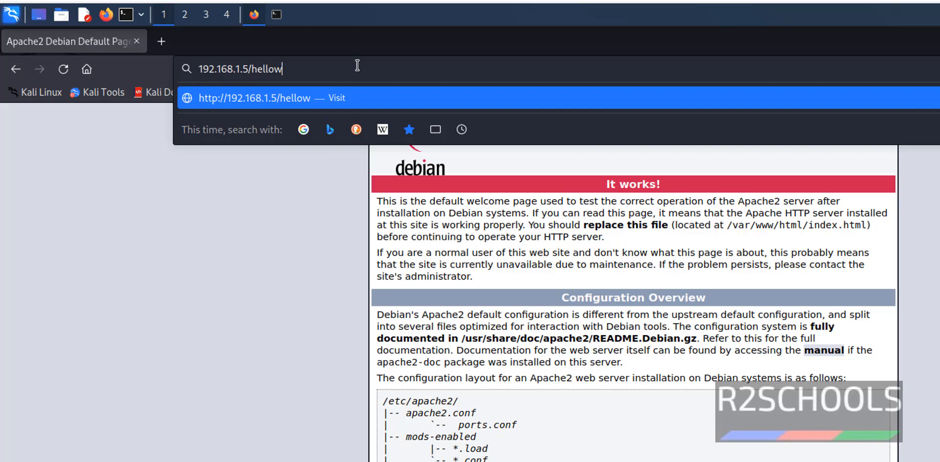
text(orld.html)
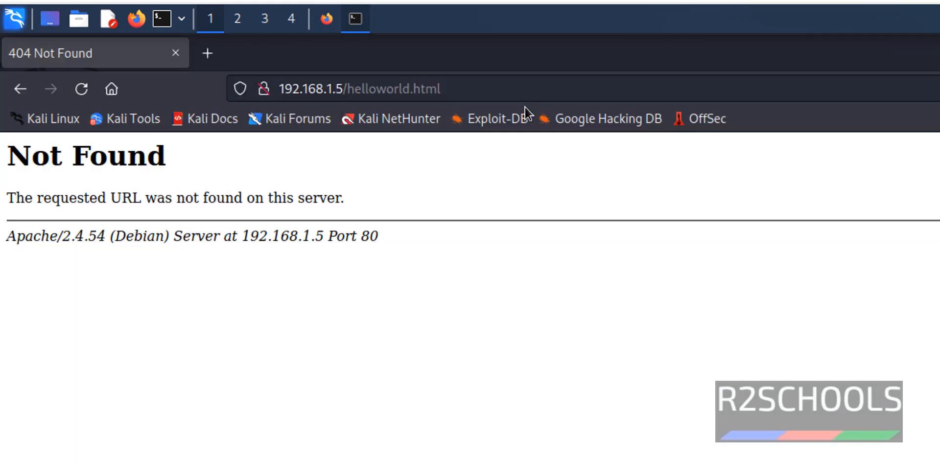
click(360, 88)
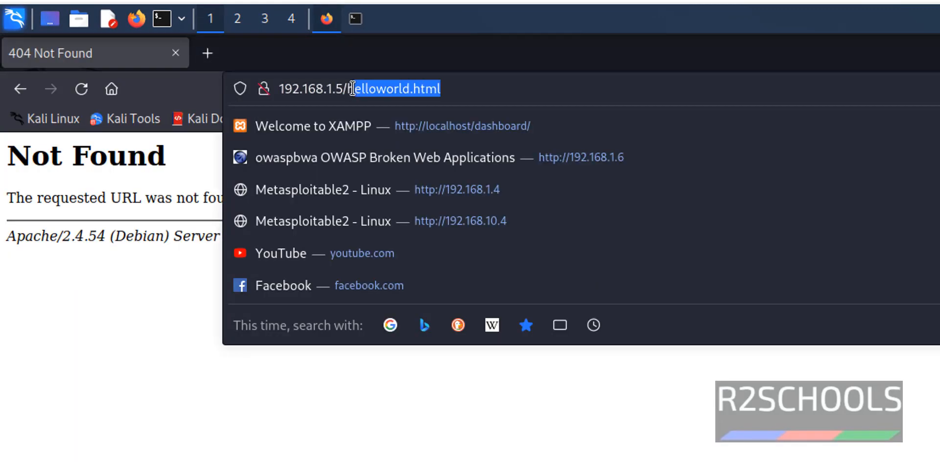
text(hhellowowld.html)
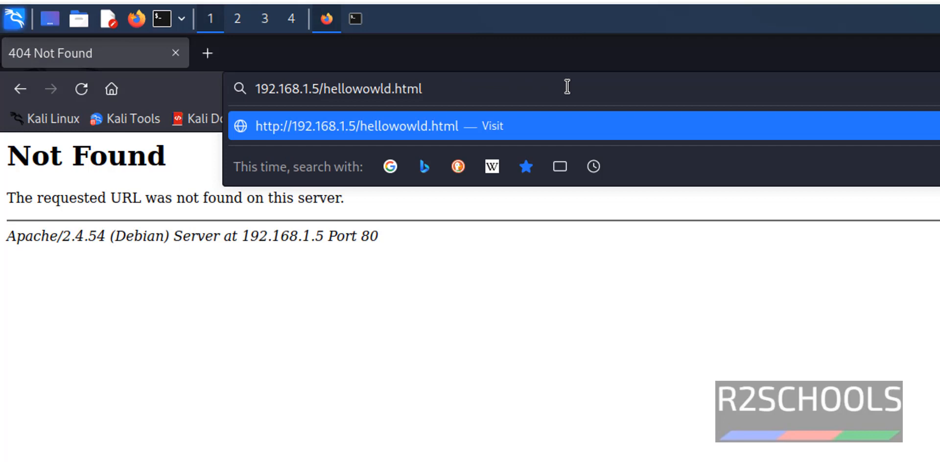
key(Return)
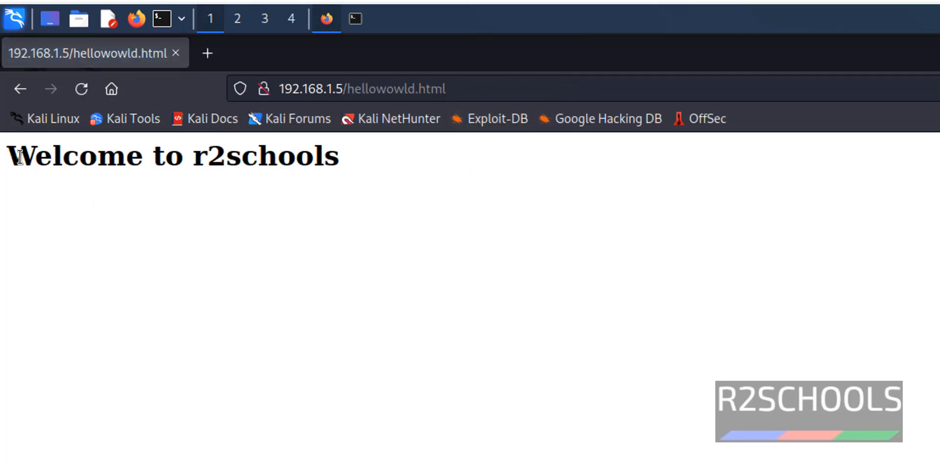
triple_click(171, 156)
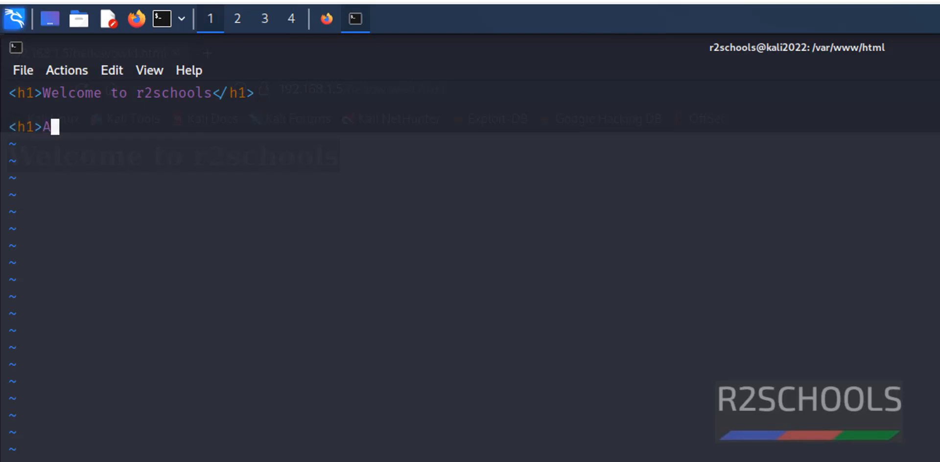
Type the second h1 line 'Another liness......!' in vi.
text(nother)
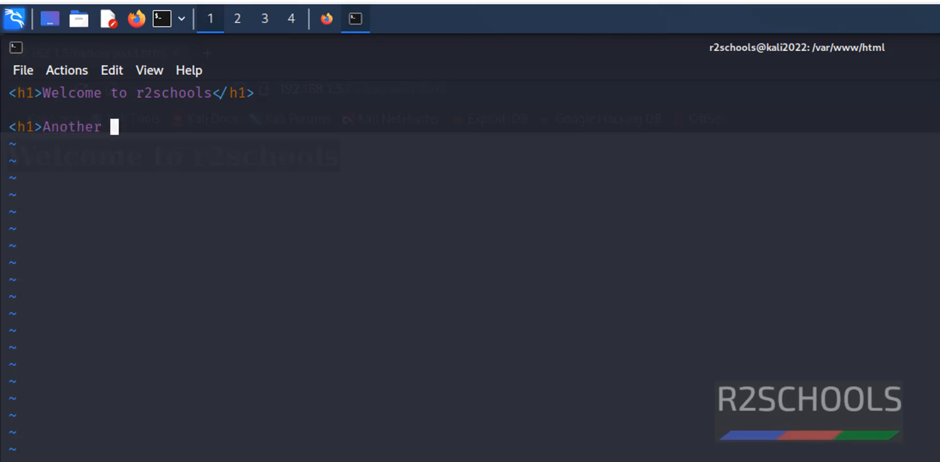
text(liness.)
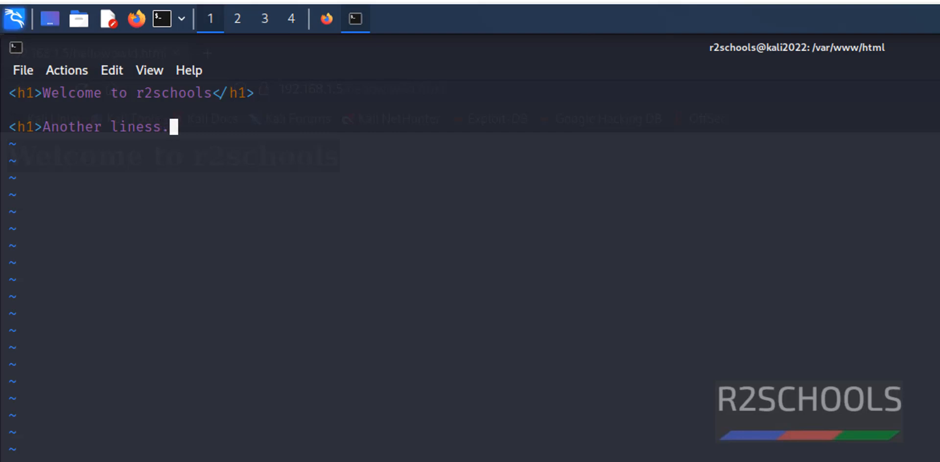
text(.....!)
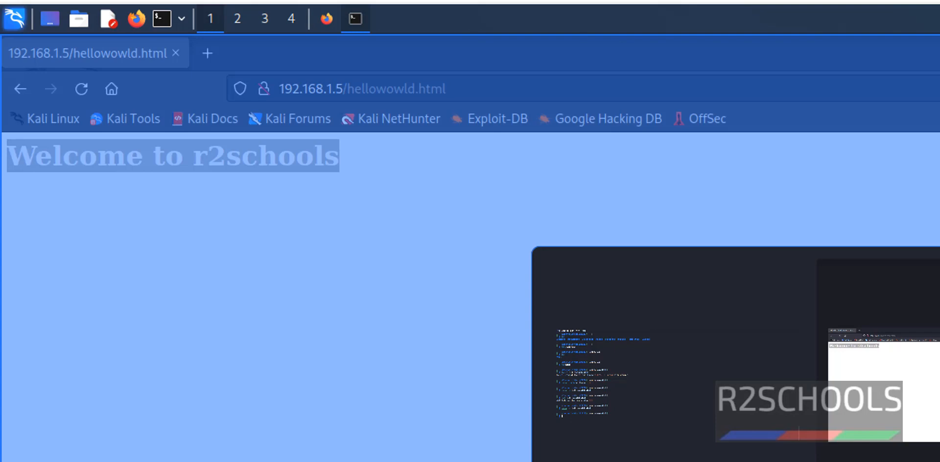
Reload hellowowld.html in Firefox to show both headings.
click(82, 89)
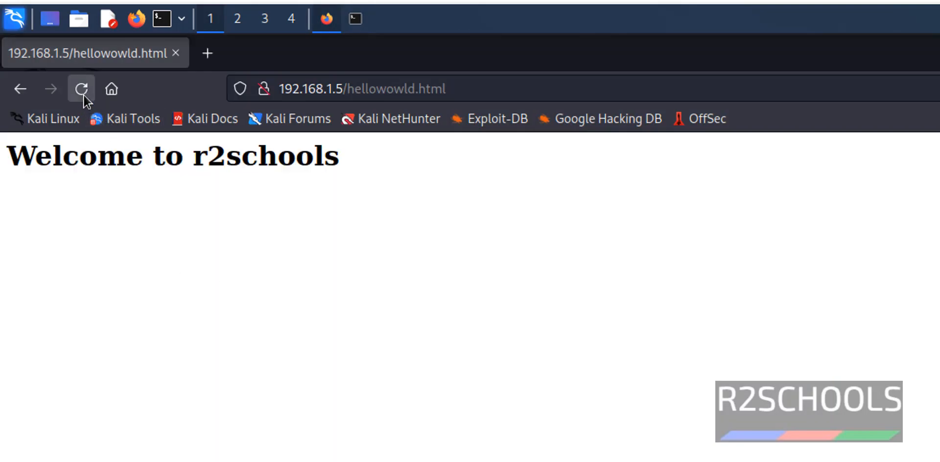
click(82, 89)
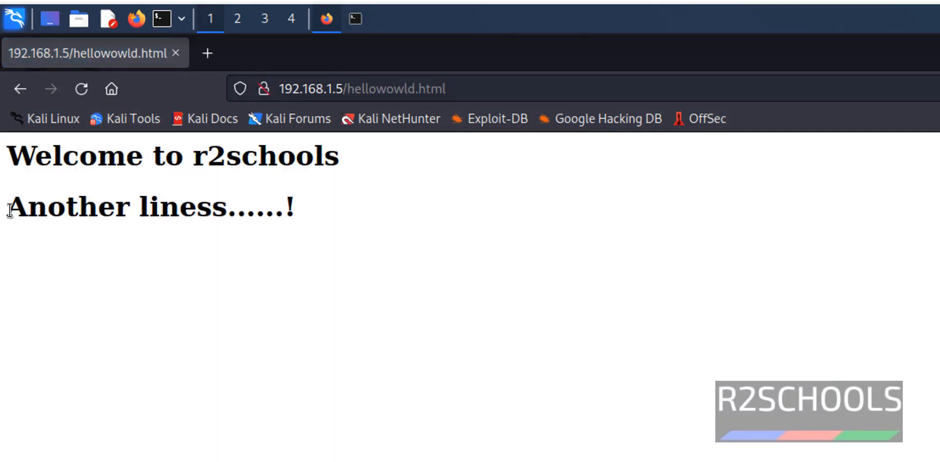